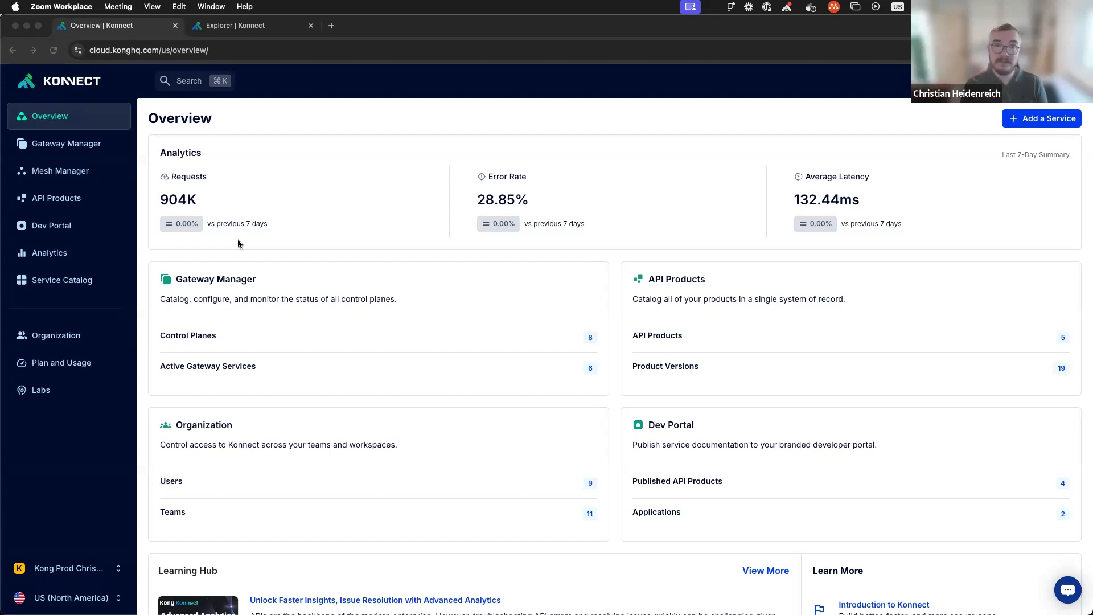
{"action": "mouse_move", "coordinate": [36, 252]}
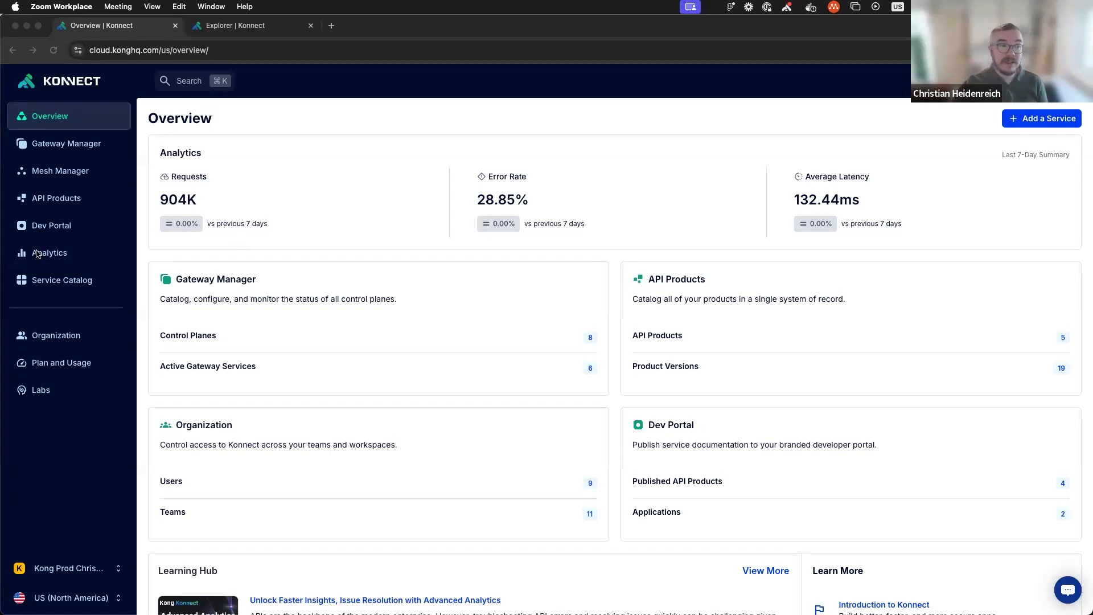
Step: Review the Analytics Summary charts, then open the Explorer with hourly request counts for 24 hours
{"action": "left_click", "coordinate": [49, 252]}
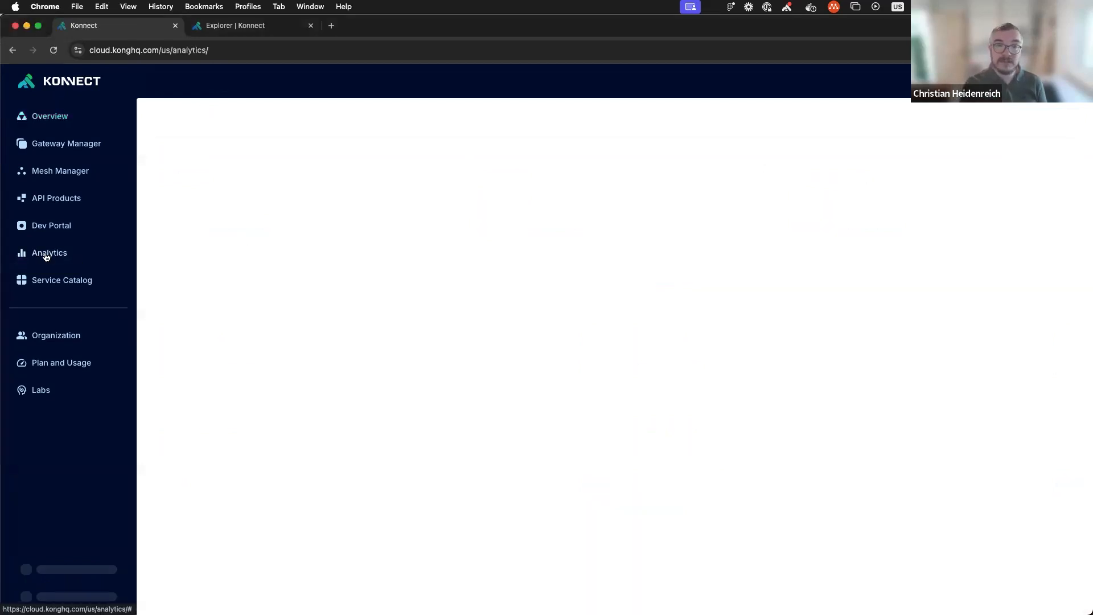
{"action": "left_click", "coordinate": [49, 253]}
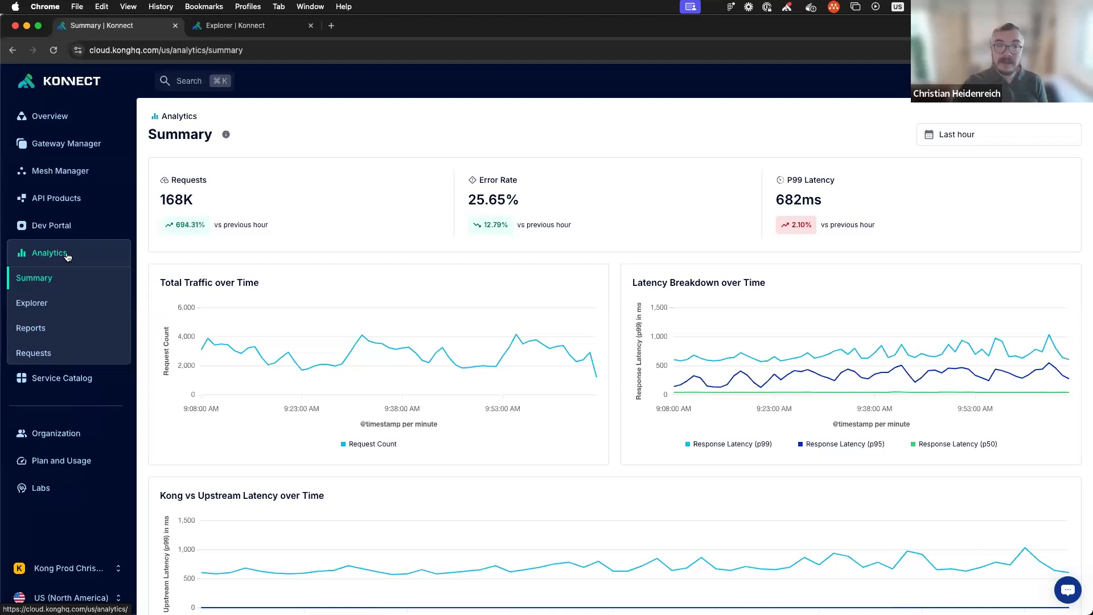
{"action": "scroll", "scroll_direction": "down", "scroll_amount": 3}
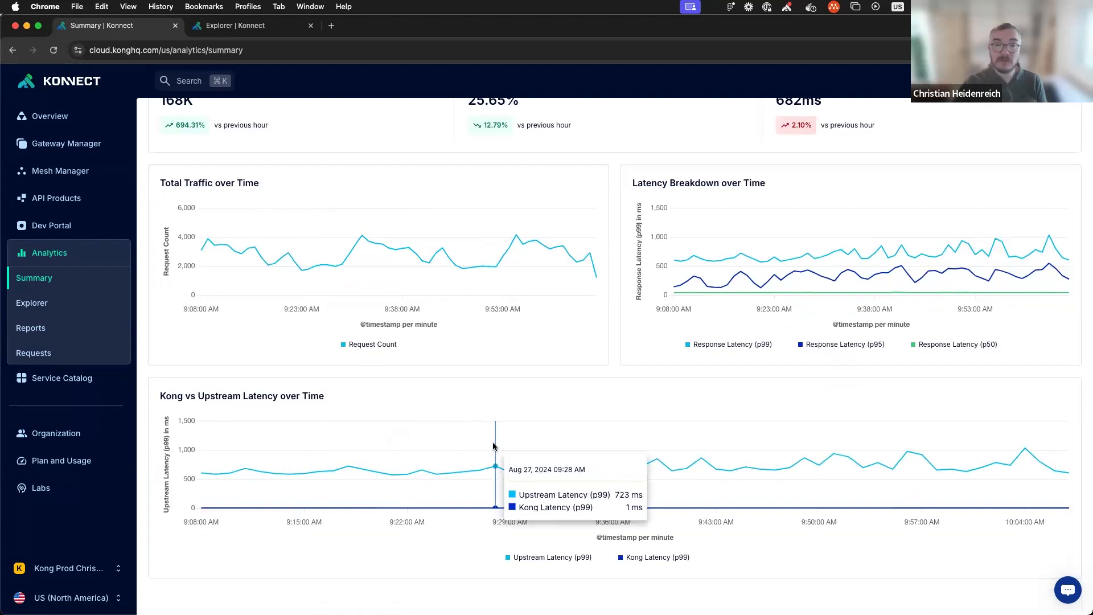
{"action": "scroll", "scroll_direction": "up", "scroll_amount": 3}
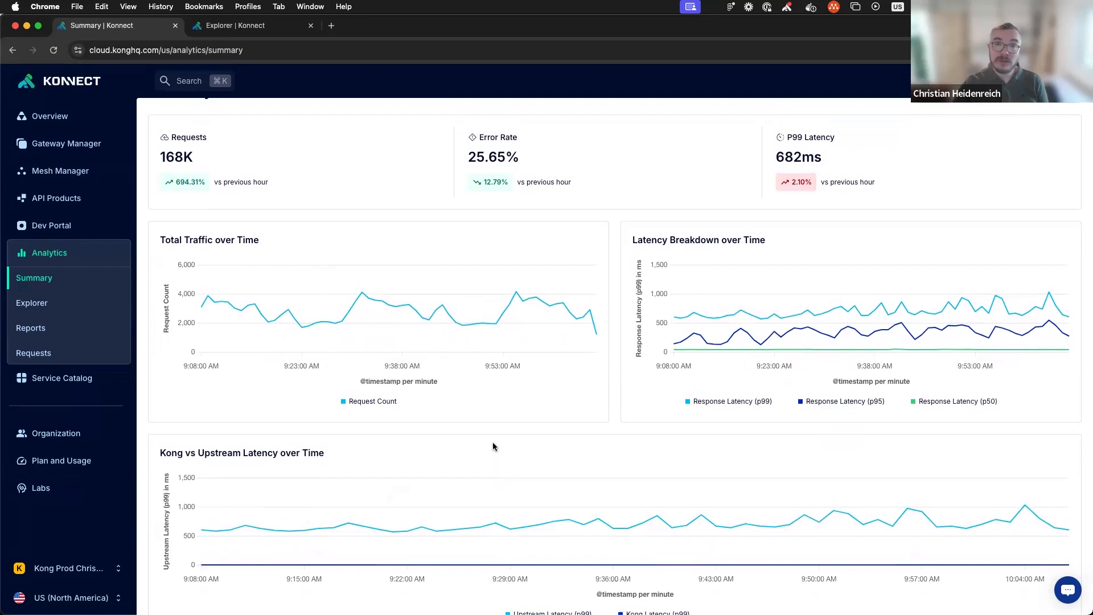
{"action": "mouse_move", "coordinate": [414, 406]}
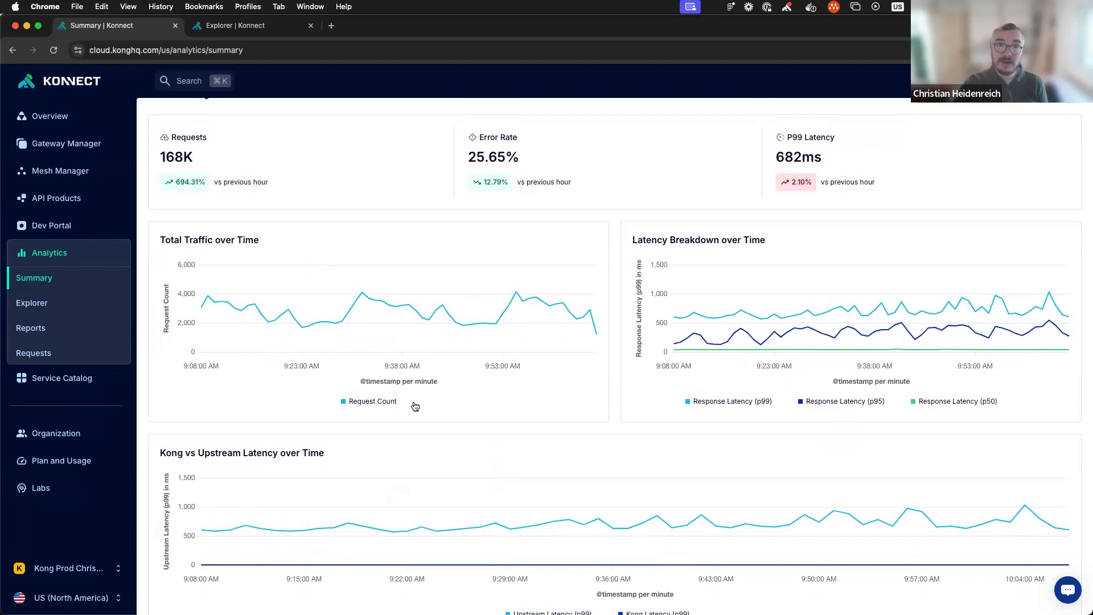
{"action": "left_click", "coordinate": [32, 302]}
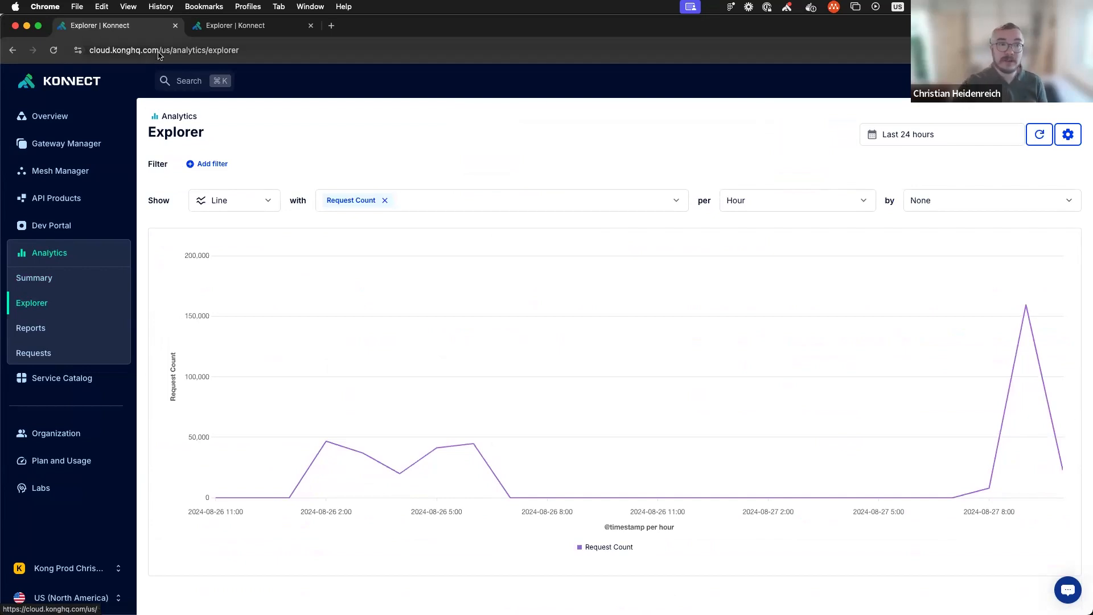
Step: Save the last-hour 4xx/5xx request counts per application chart as an untitled report
{"action": "left_click", "coordinate": [244, 25]}
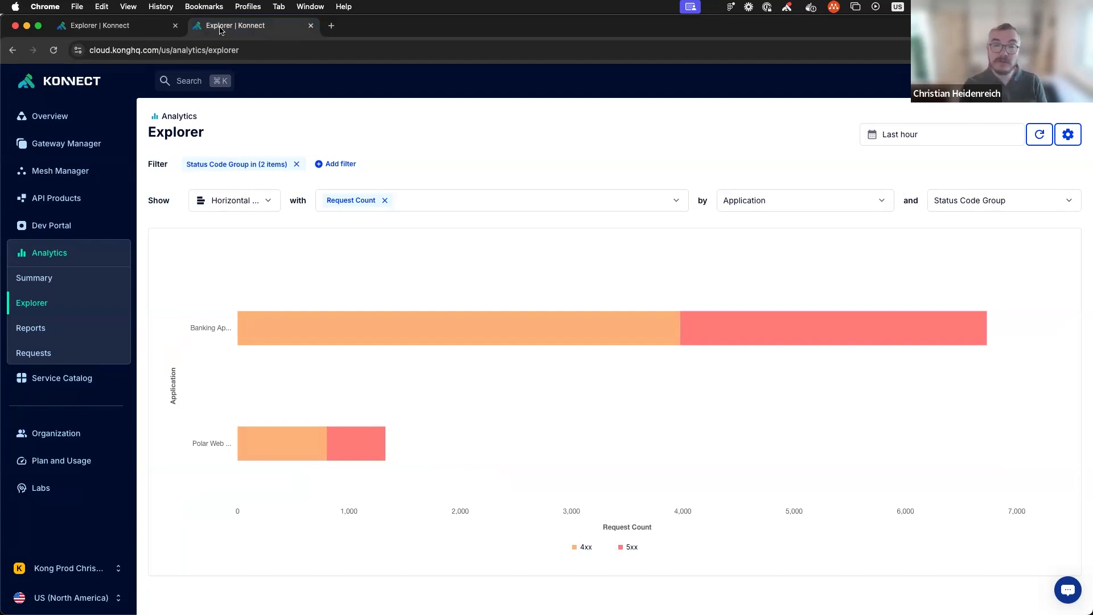
{"action": "mouse_move", "coordinate": [94, 135]}
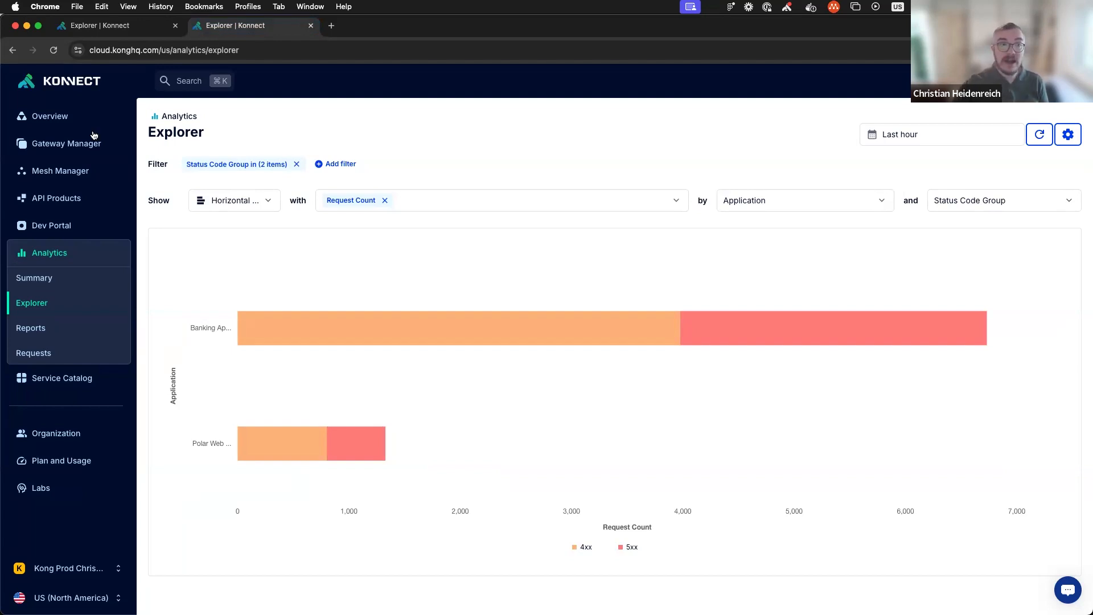
{"action": "mouse_move", "coordinate": [241, 167]}
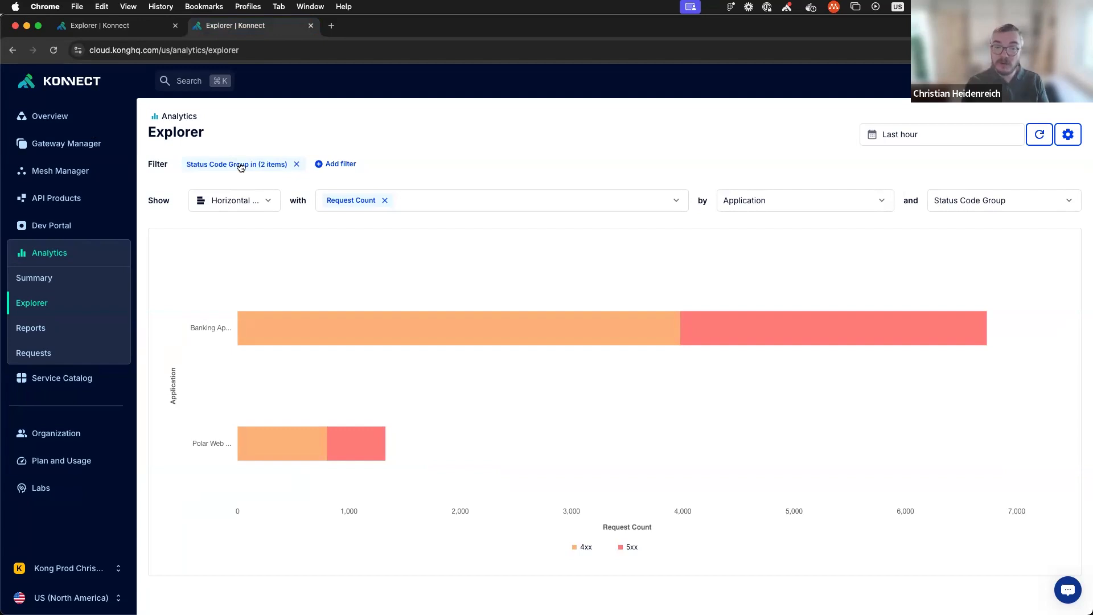
{"action": "mouse_move", "coordinate": [781, 187]}
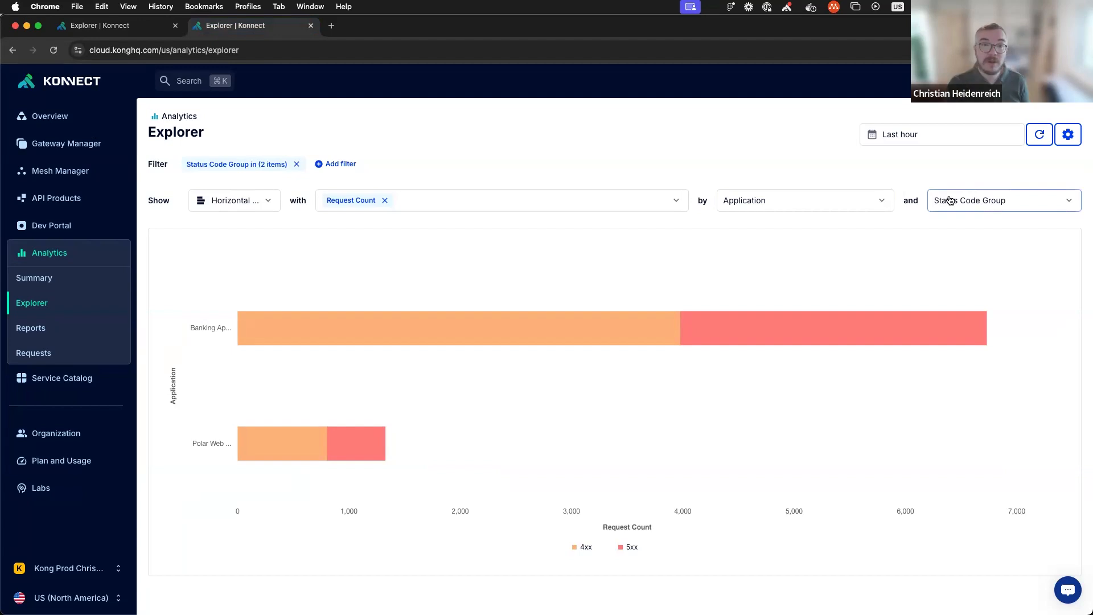
{"action": "mouse_move", "coordinate": [972, 206]}
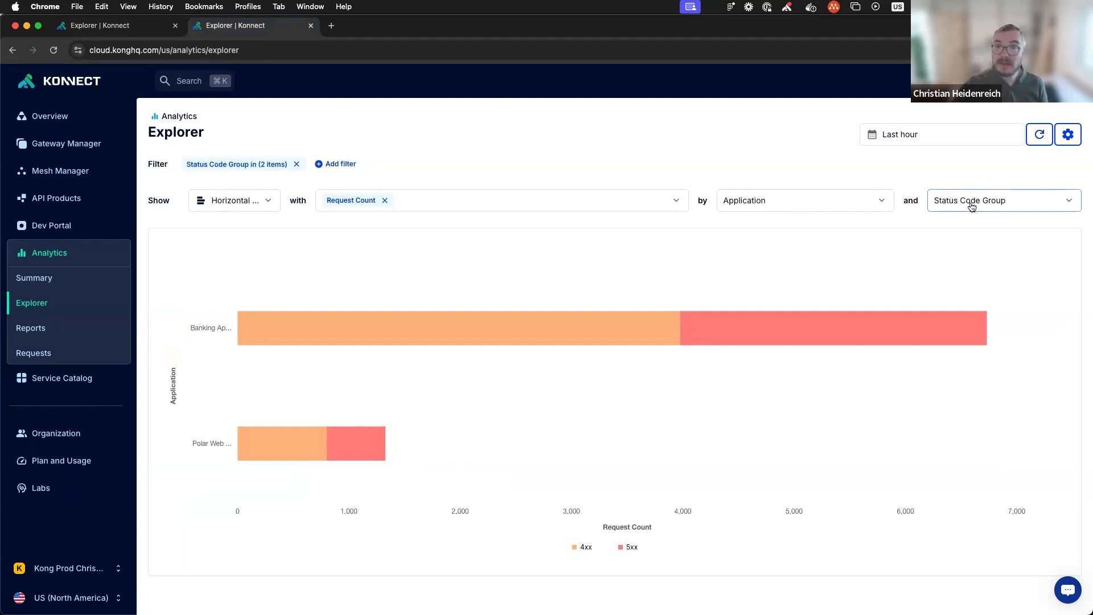
{"action": "mouse_move", "coordinate": [1068, 112]}
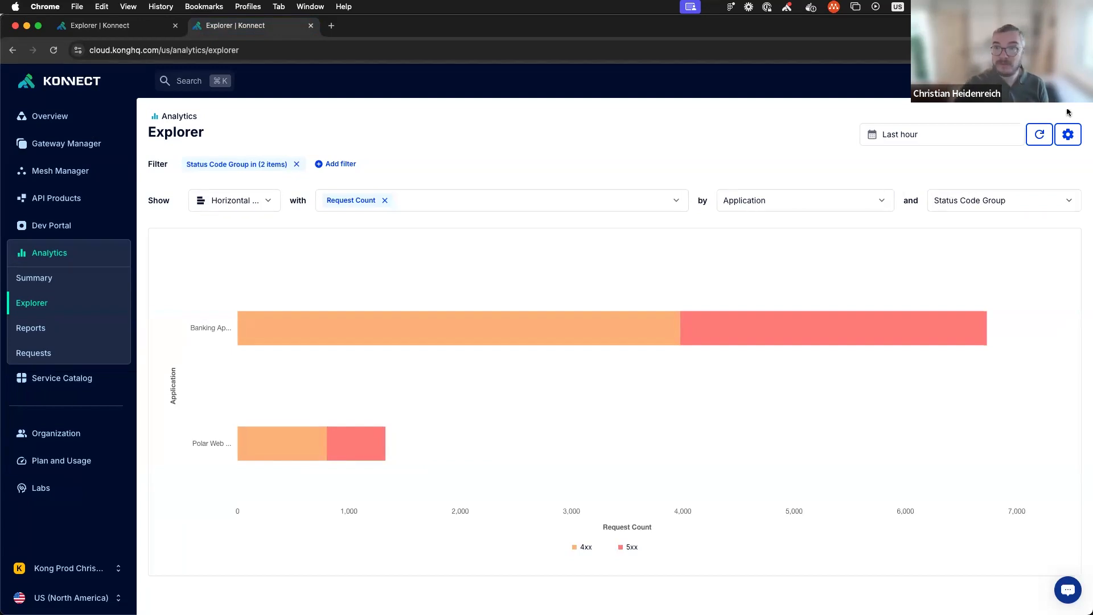
{"action": "left_click", "coordinate": [1068, 134]}
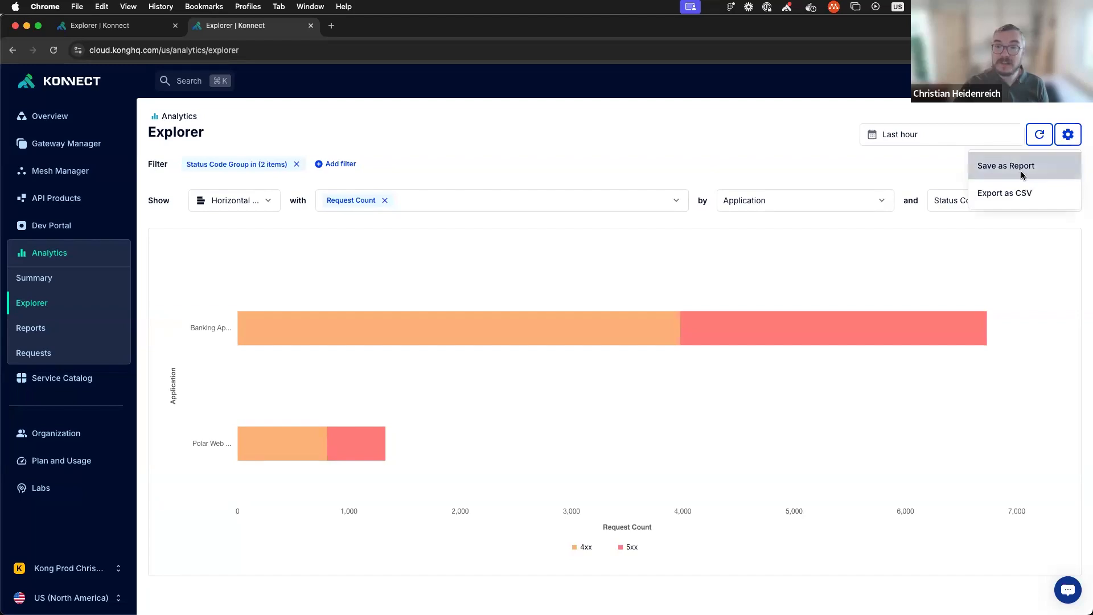
{"action": "left_click", "coordinate": [1006, 165]}
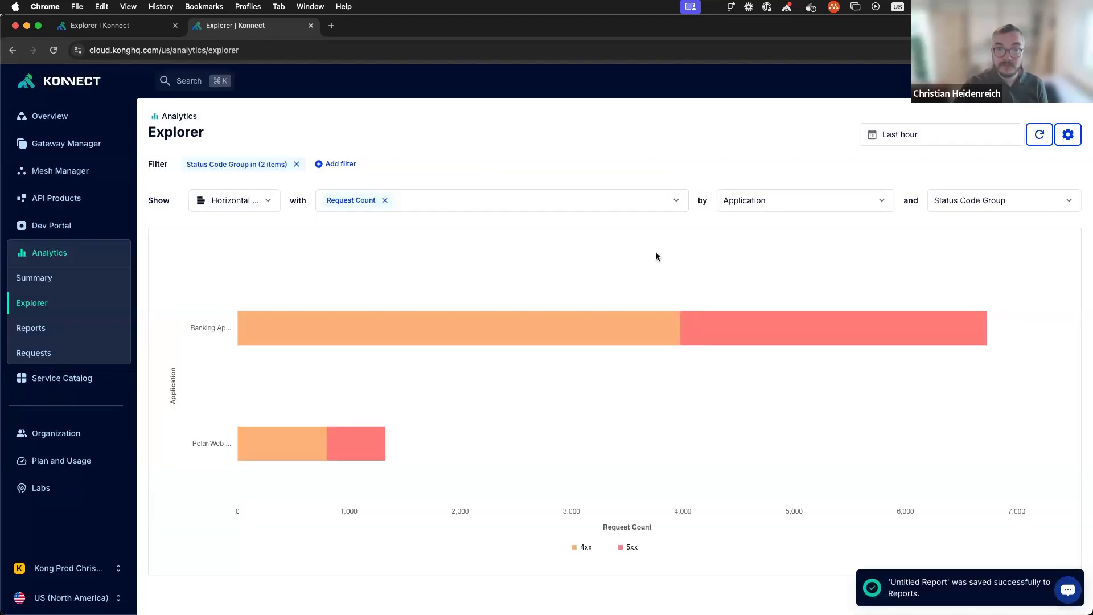
Step: Confirm Untitled Report is listed under Reports, then open the Requests log
{"action": "left_click", "coordinate": [30, 328]}
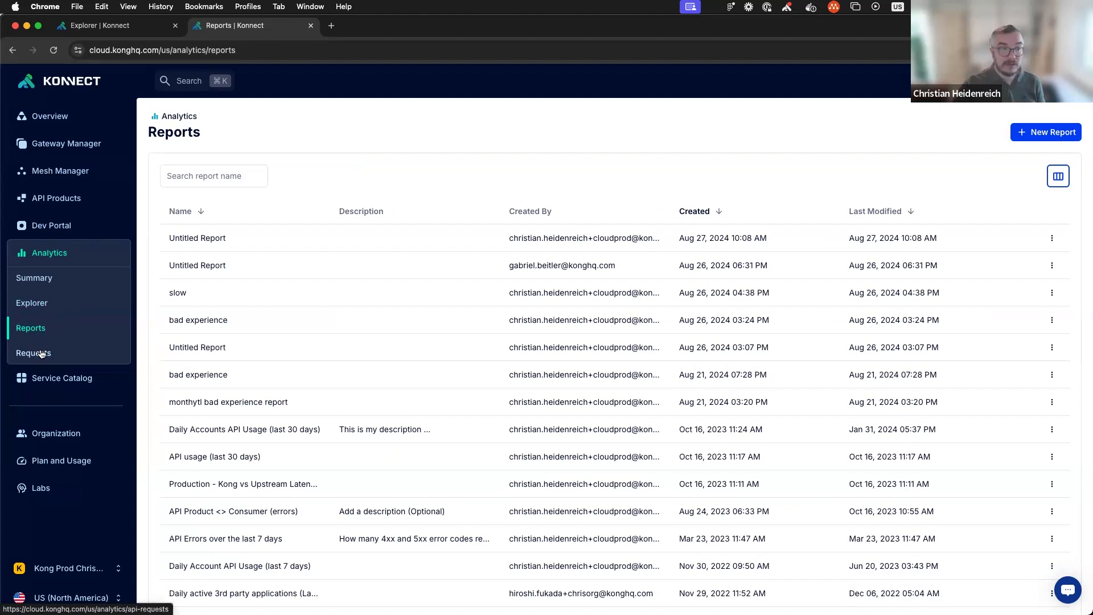
{"action": "left_click", "coordinate": [33, 353]}
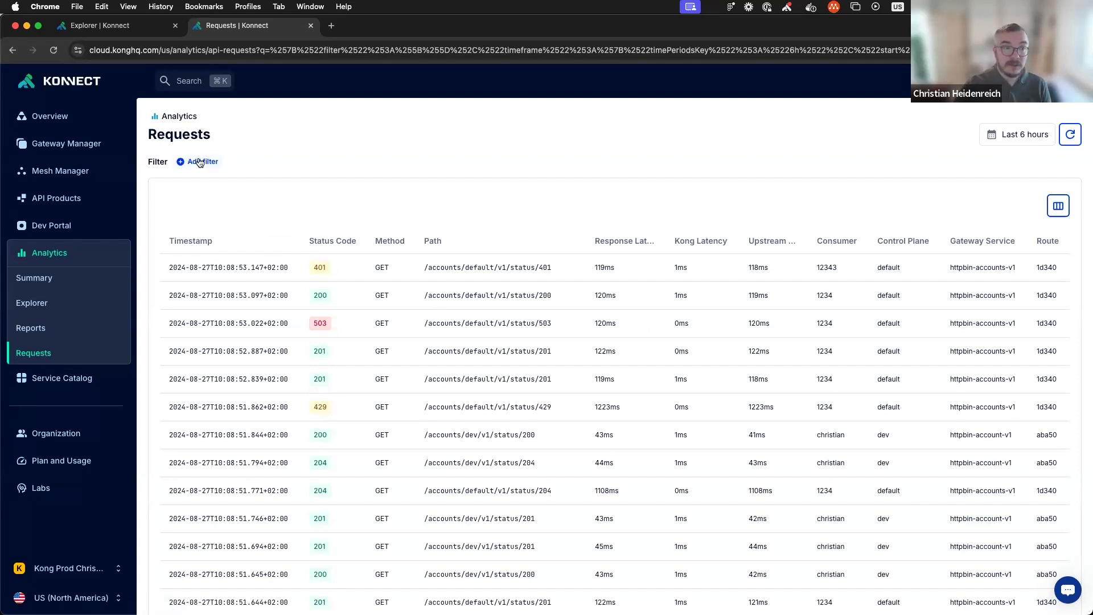
Step: Filter the Requests log by Status Code 429 to show only rate-limited calls
{"action": "left_click", "coordinate": [202, 161]}
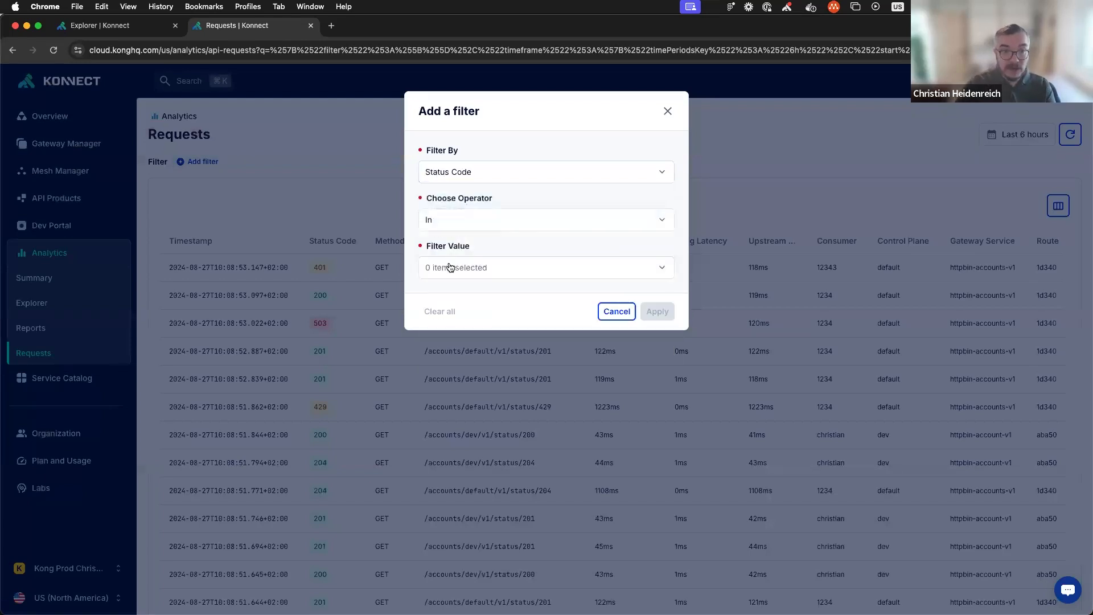
{"action": "type", "text": "429"}
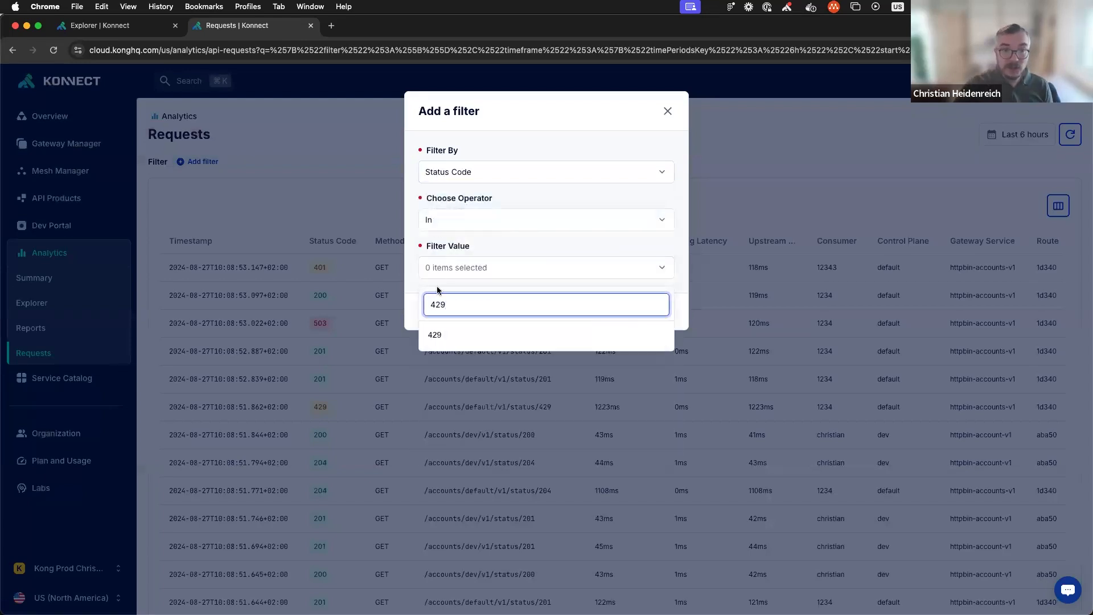
{"action": "left_click", "coordinate": [434, 335]}
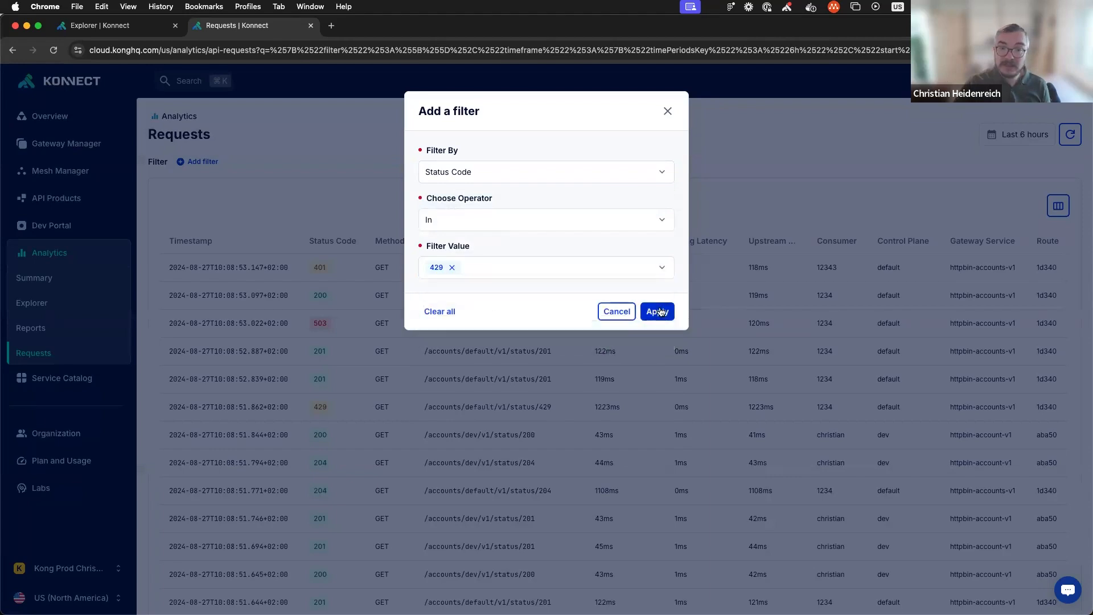
{"action": "left_click", "coordinate": [655, 311]}
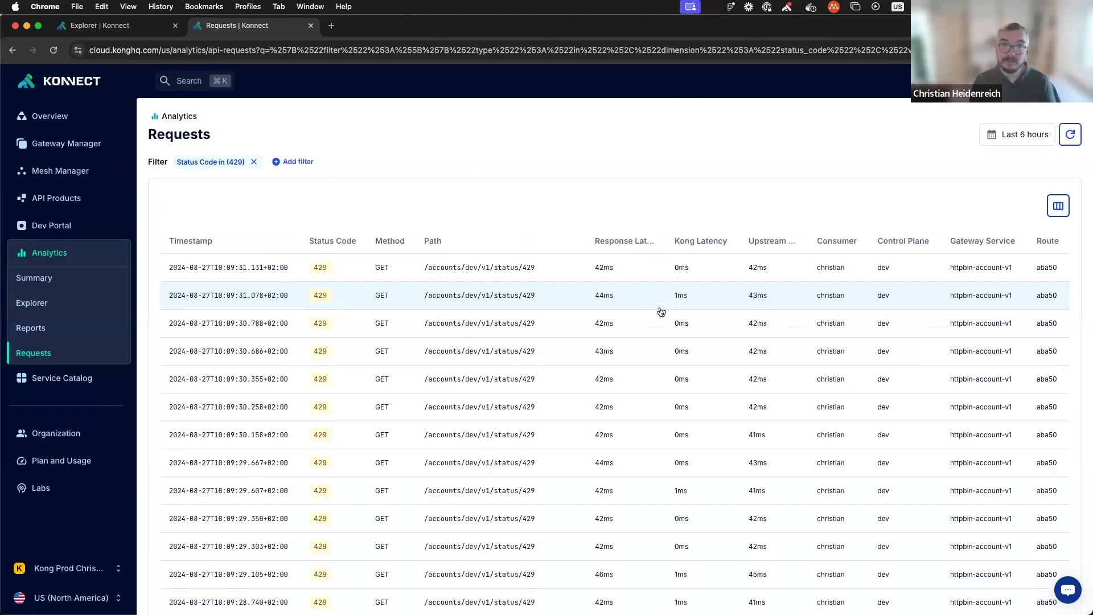
{"action": "mouse_move", "coordinate": [828, 288]}
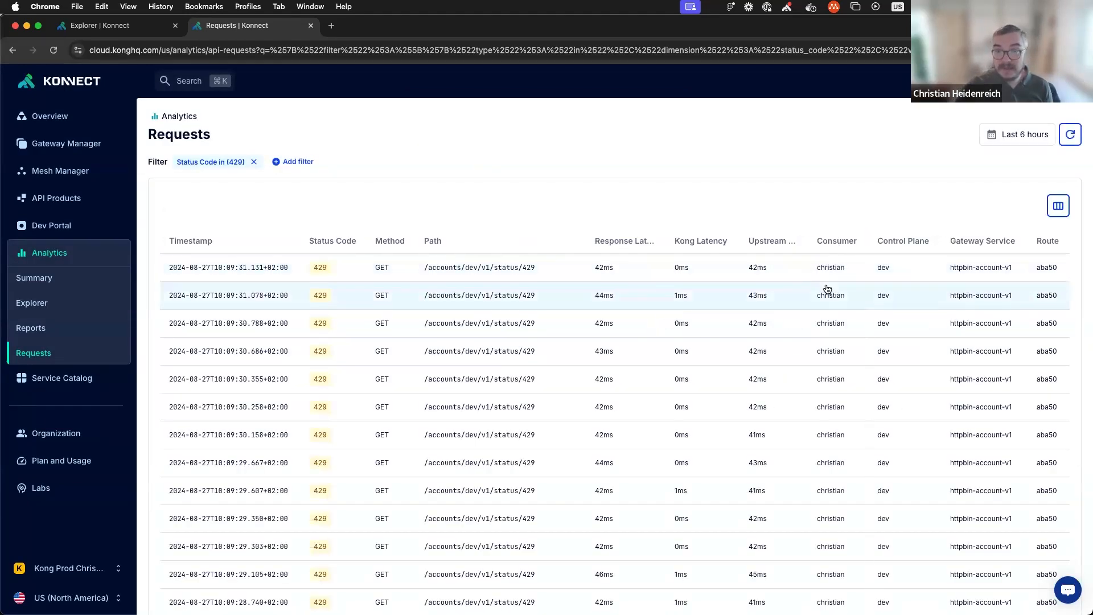
{"action": "scroll", "scroll_direction": "up", "scroll_amount": 3}
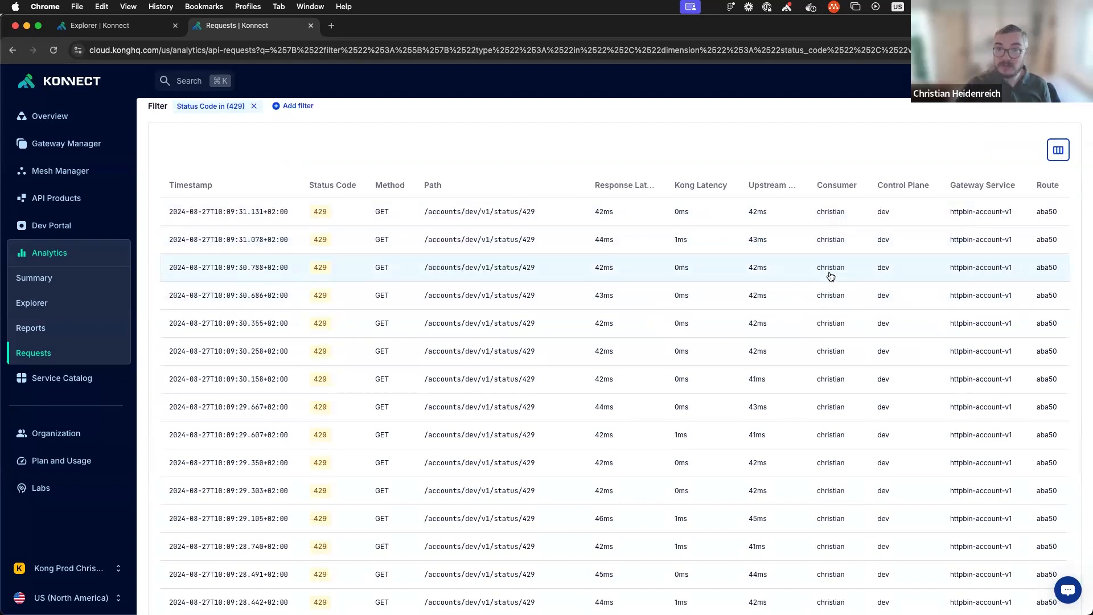
{"action": "mouse_move", "coordinate": [804, 267]}
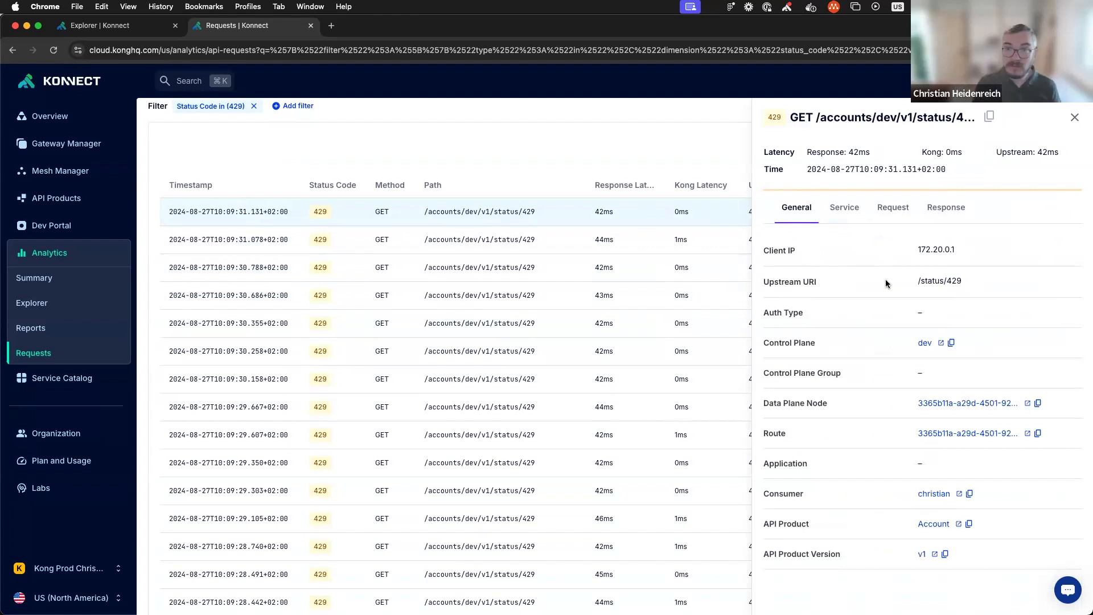
{"action": "mouse_move", "coordinate": [917, 346]}
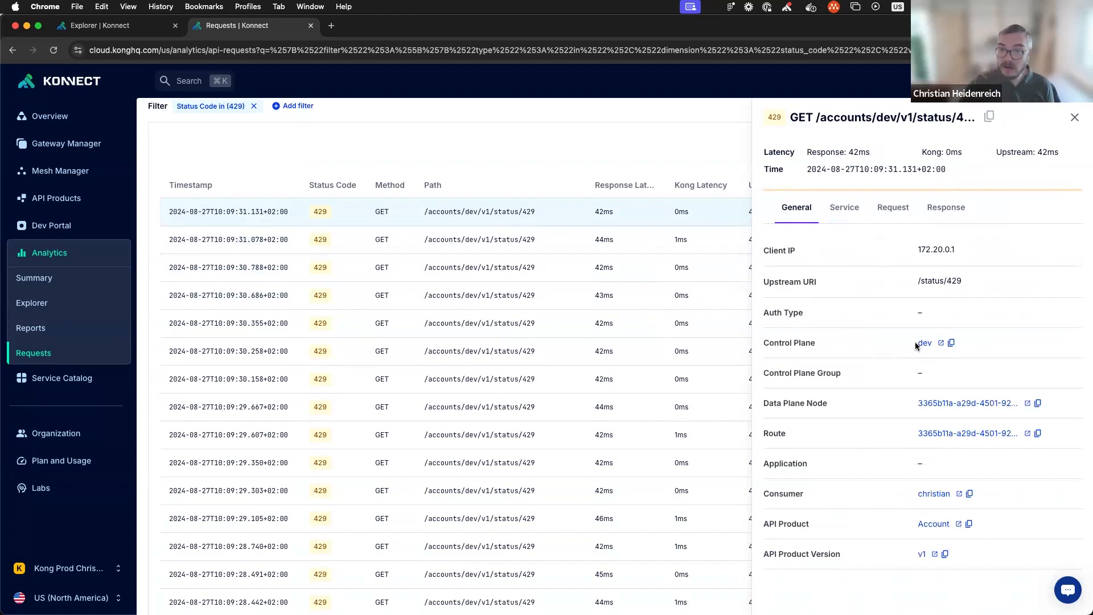
{"action": "mouse_move", "coordinate": [984, 540]}
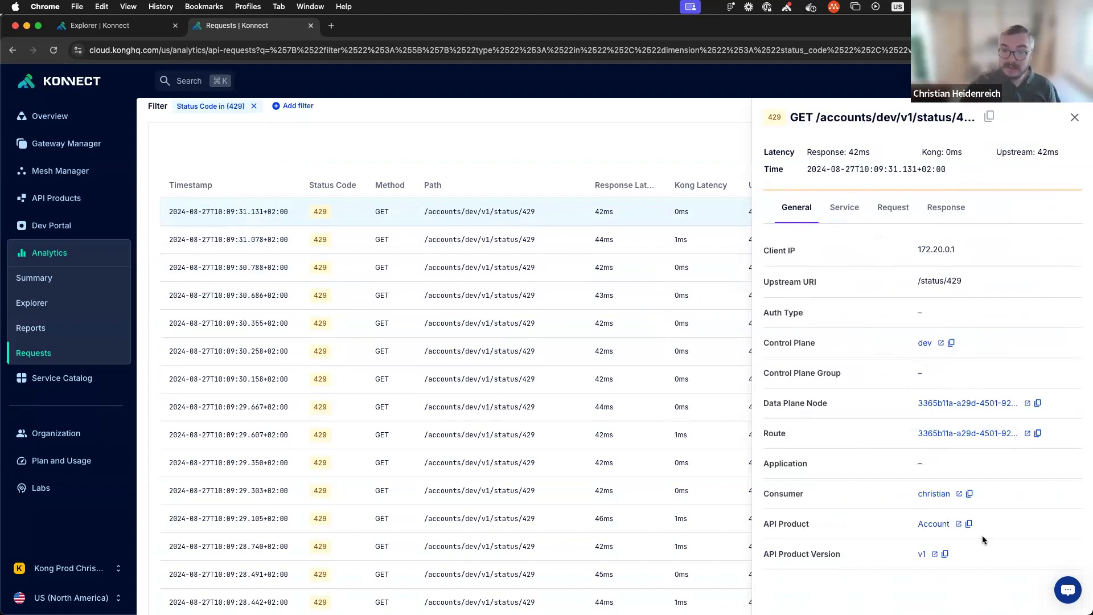
{"action": "mouse_move", "coordinate": [934, 572]}
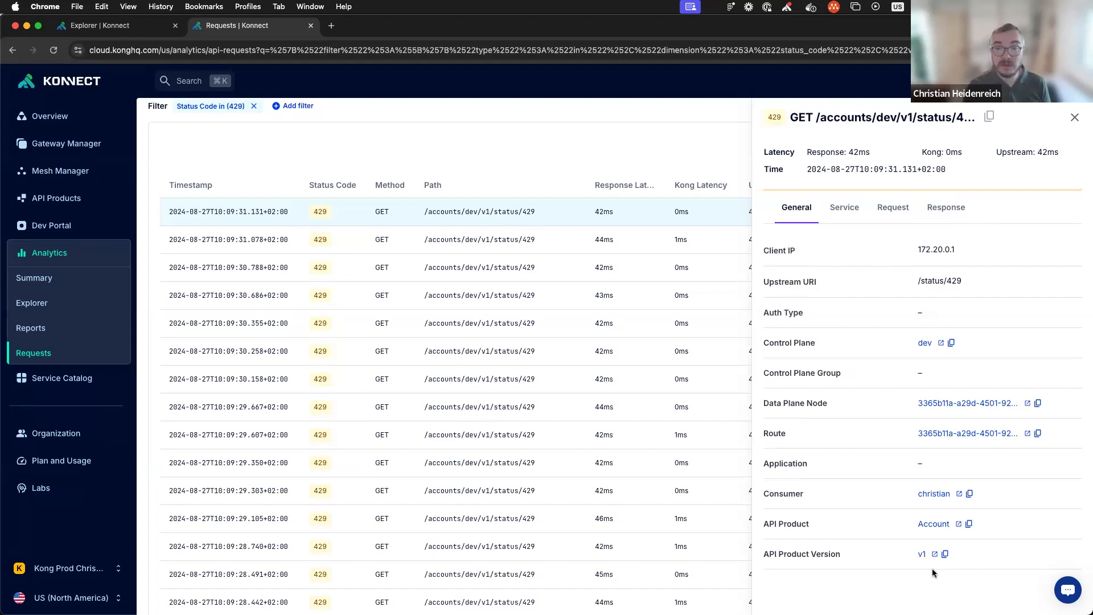
Step: Open the consumer page for the sender of the latest 429 request
{"action": "left_click", "coordinate": [332, 25]}
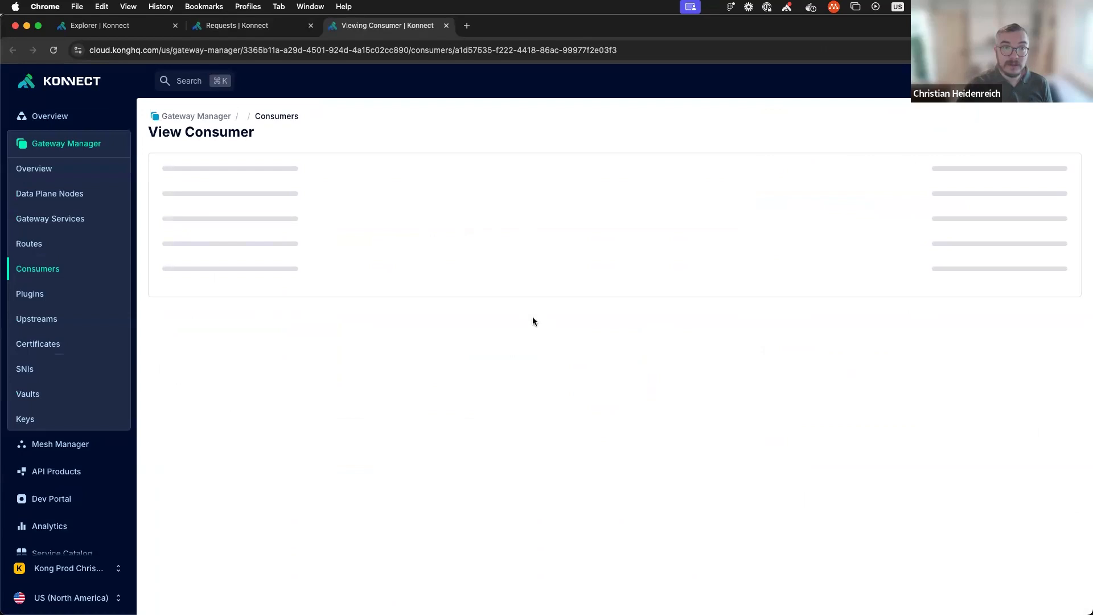
Step: Show consumer christian's Plugins tab, which lists no plugins yet
{"action": "left_click", "coordinate": [296, 230]}
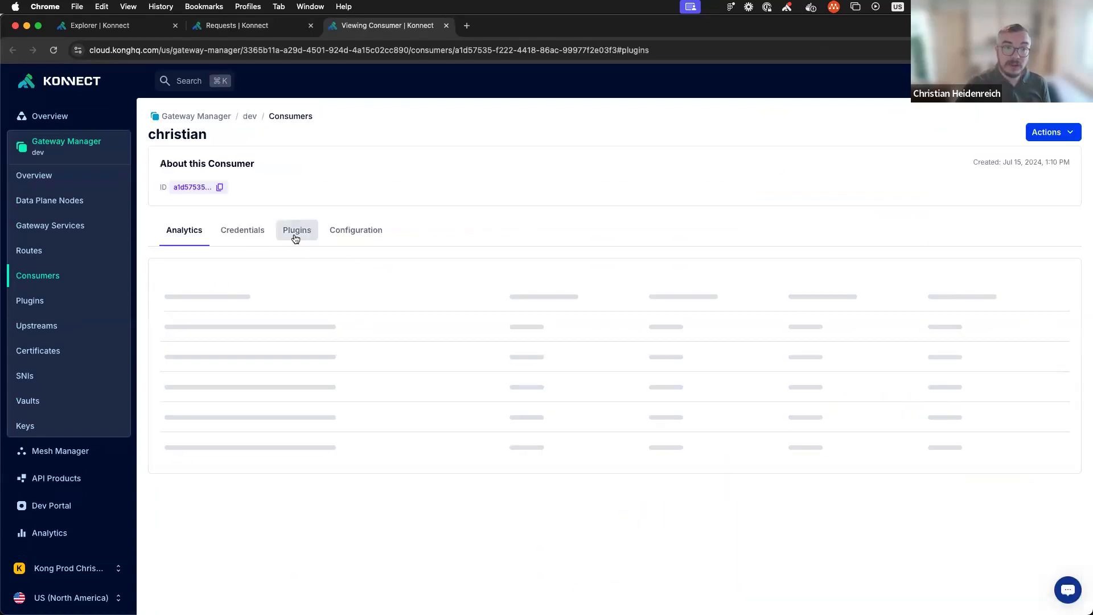
{"action": "left_click", "coordinate": [297, 230]}
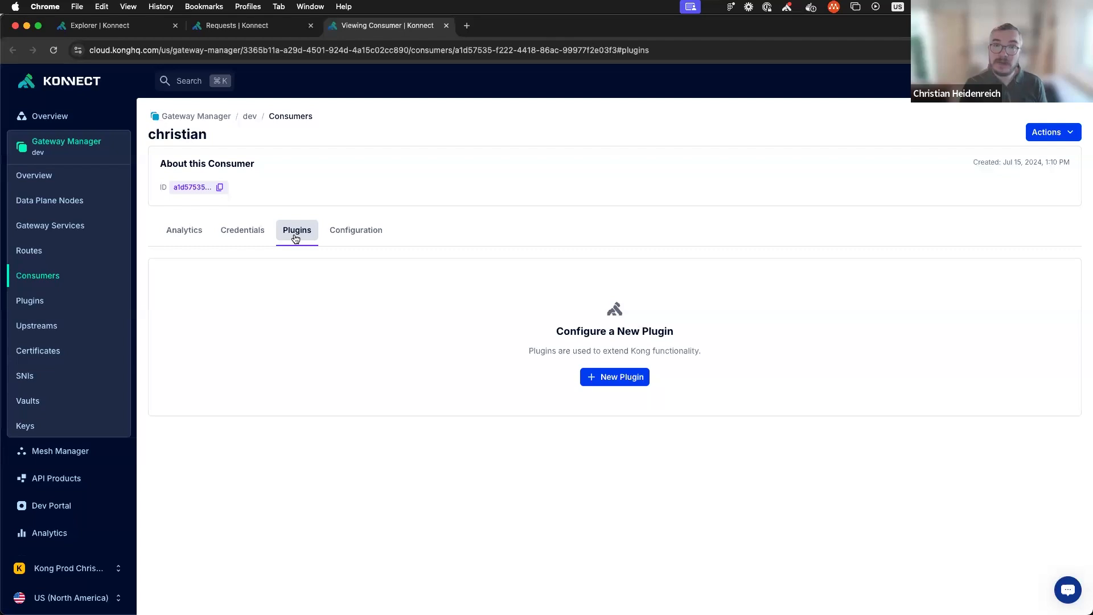
{"action": "mouse_move", "coordinate": [305, 215]}
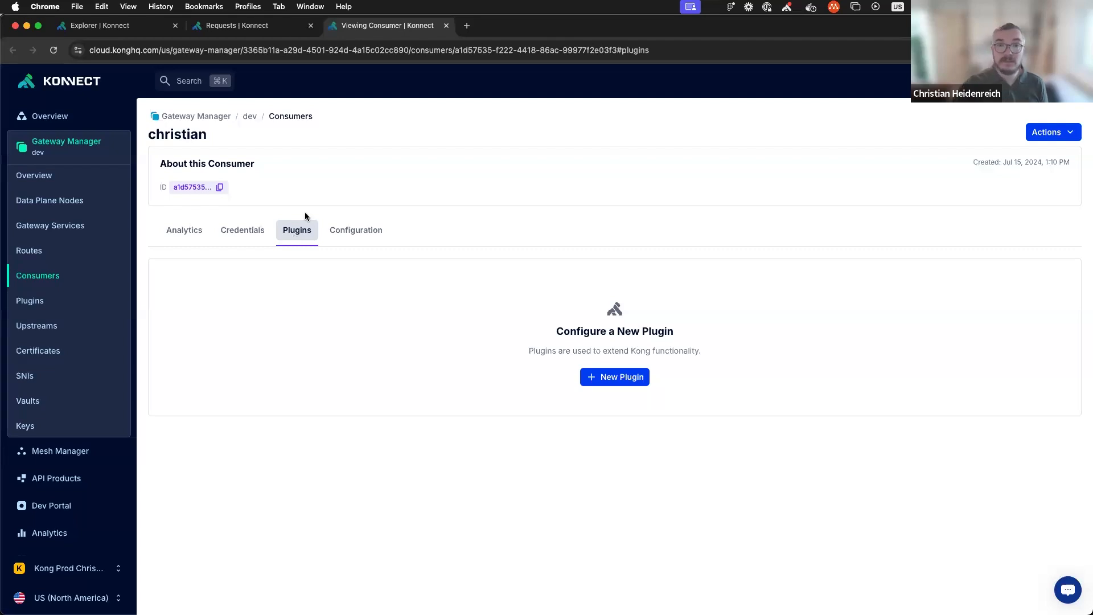